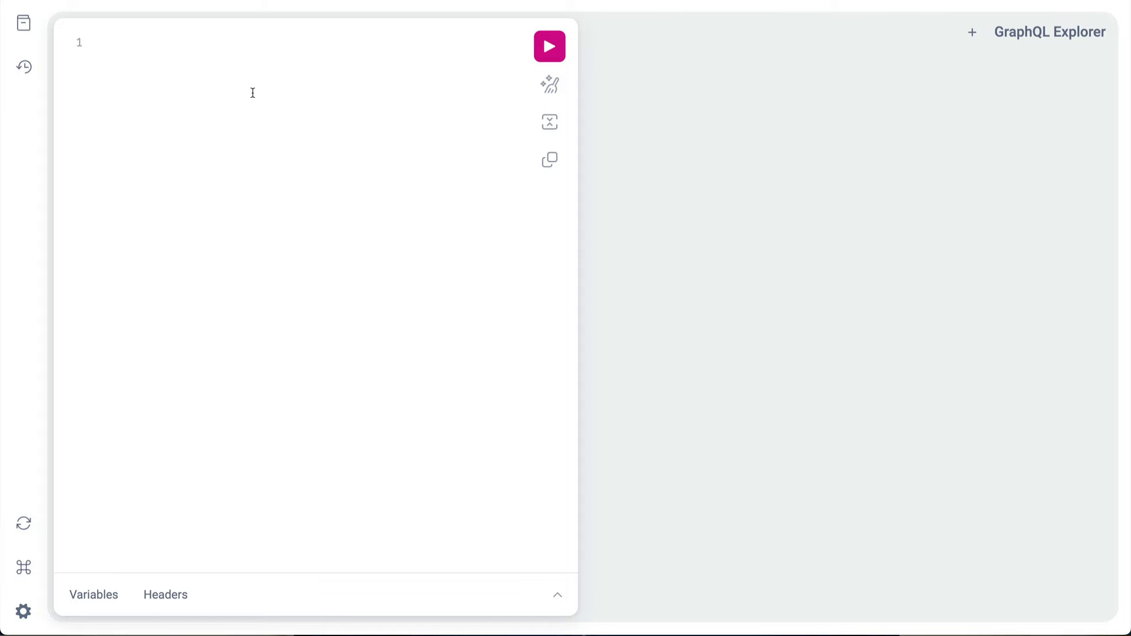
Step: Write { GlideRecord_Query { x_snc_mm_case { _results { number short_description } } } } in the empty editor
{"action": "left_click", "coordinate": [253, 92]}
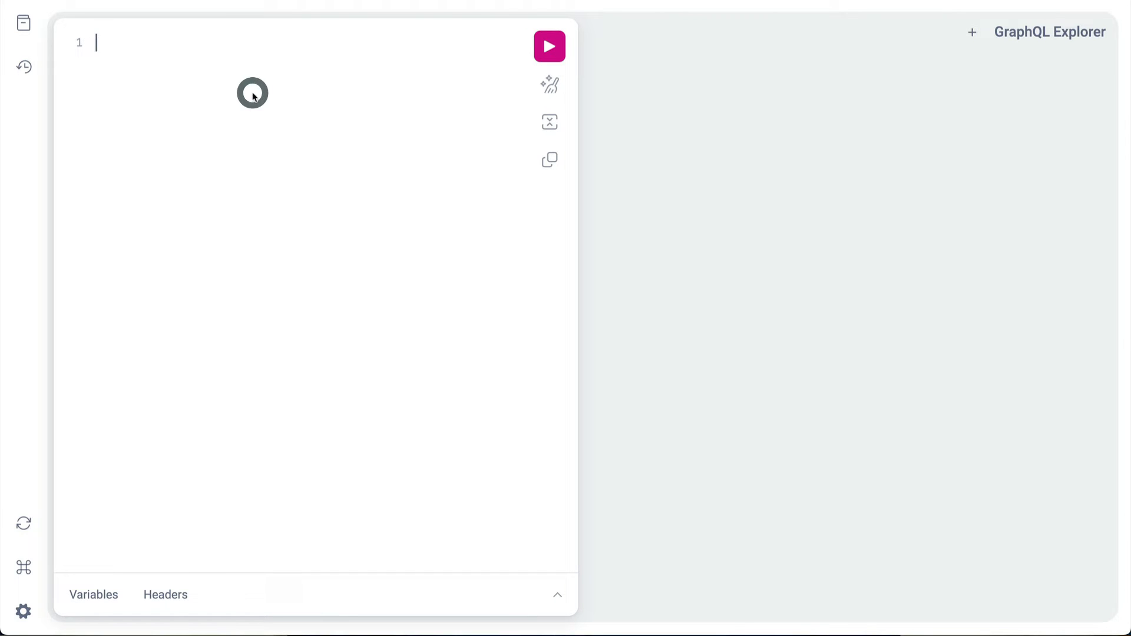
{"action": "type", "text": "{"}
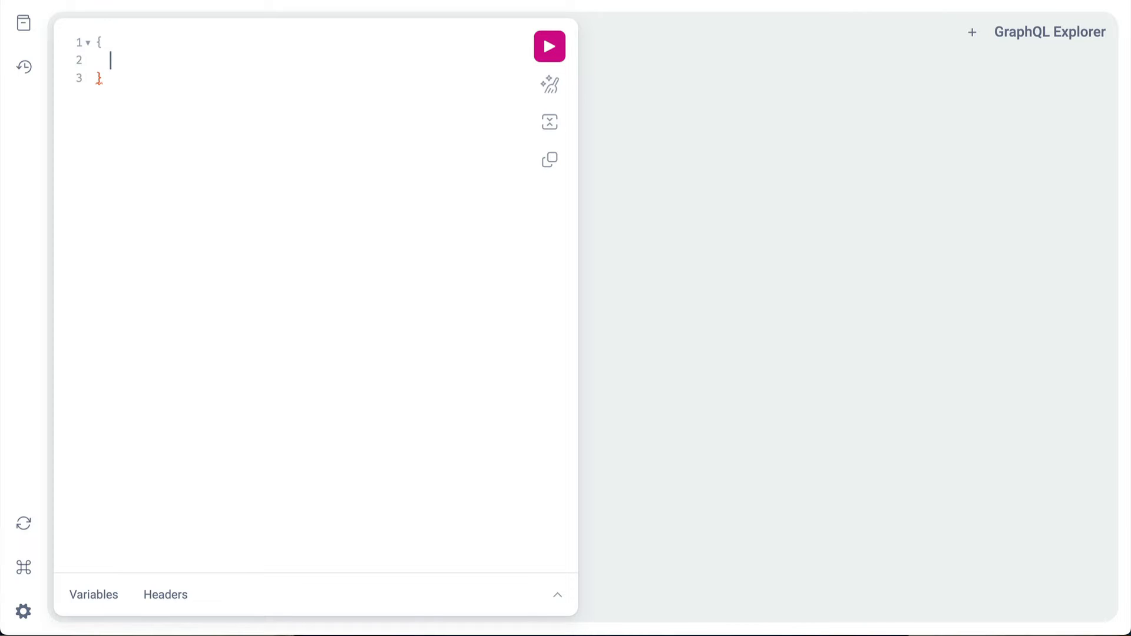
{"action": "type", "text": "GlideRecor"}
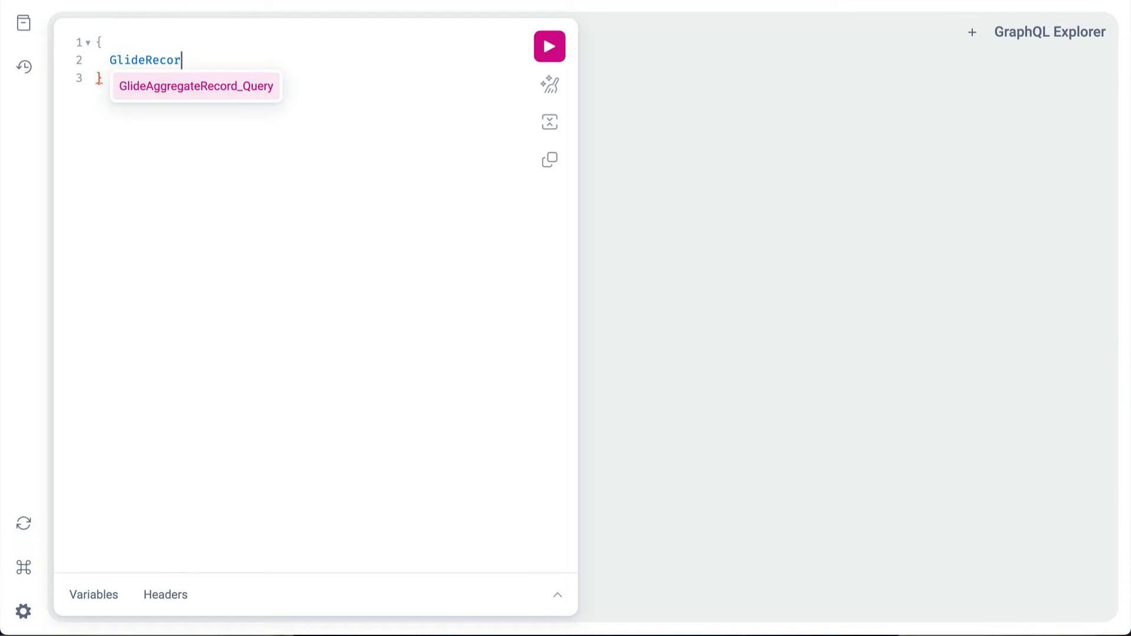
{"action": "type", "text": "d_Query {"}
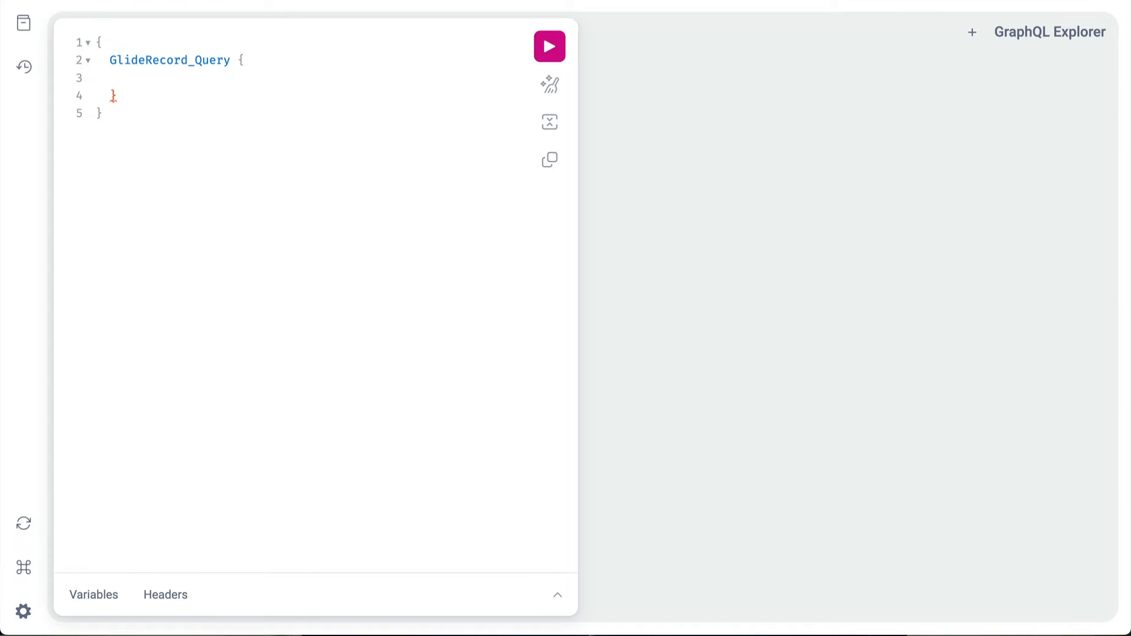
{"action": "type", "text": "x_snc_mm_case {"}
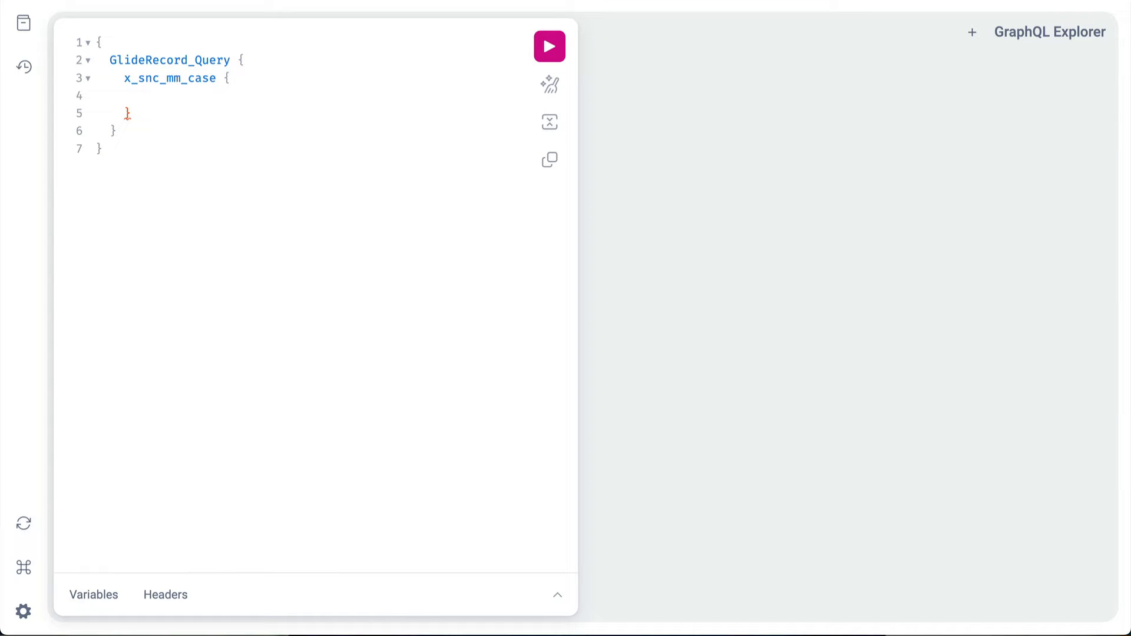
{"action": "type", "text": "_results {"}
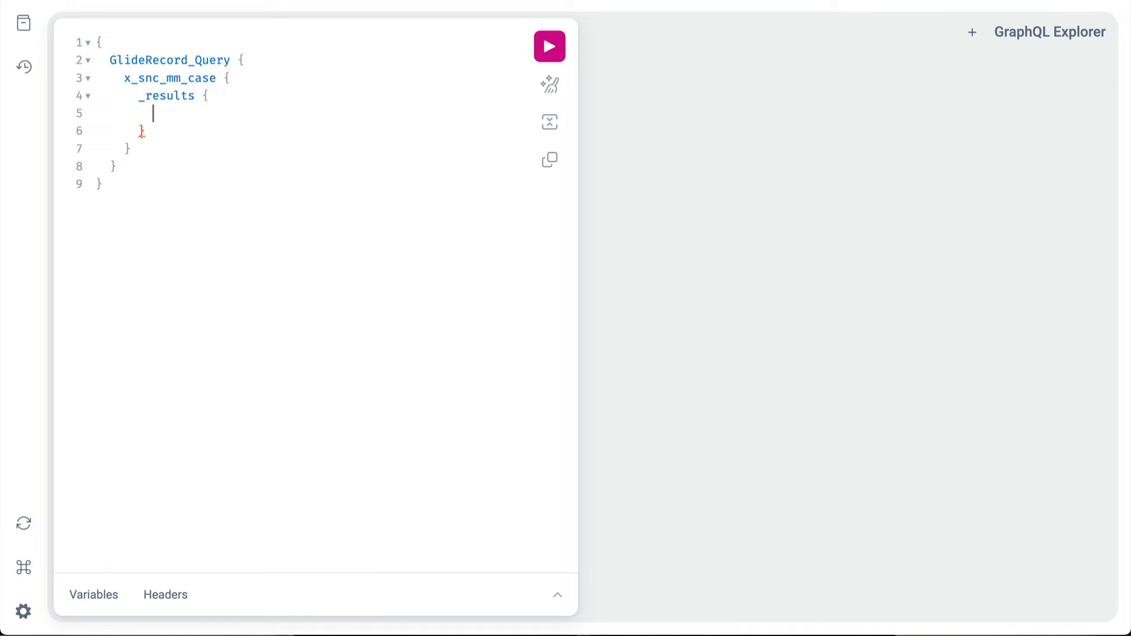
{"action": "type", "text": "number"}
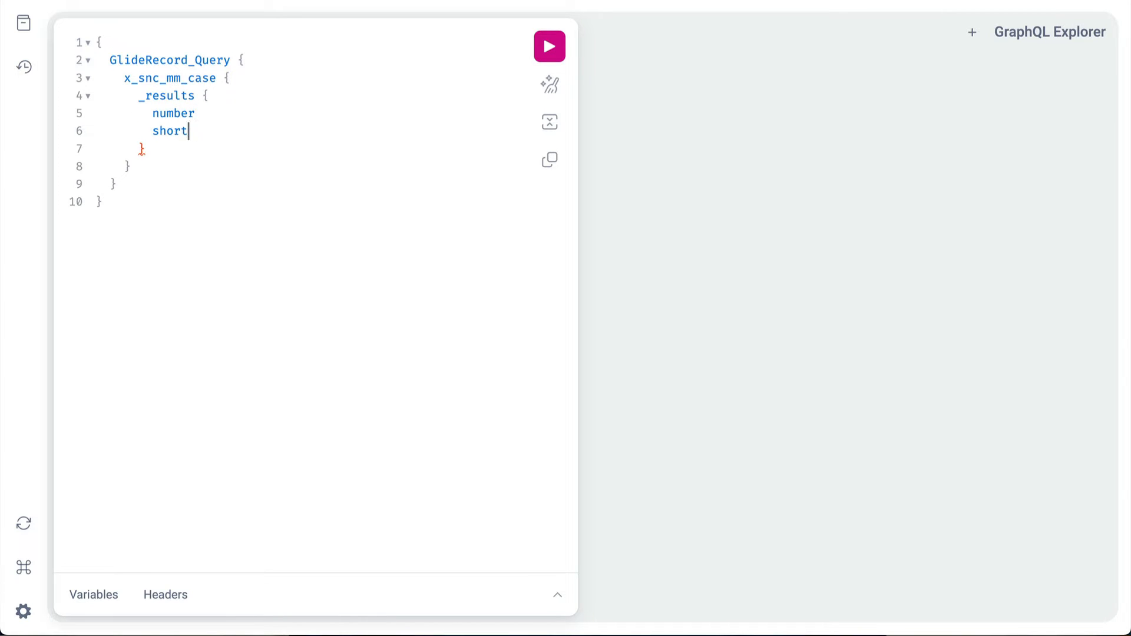
{"action": "type", "text": "_description"}
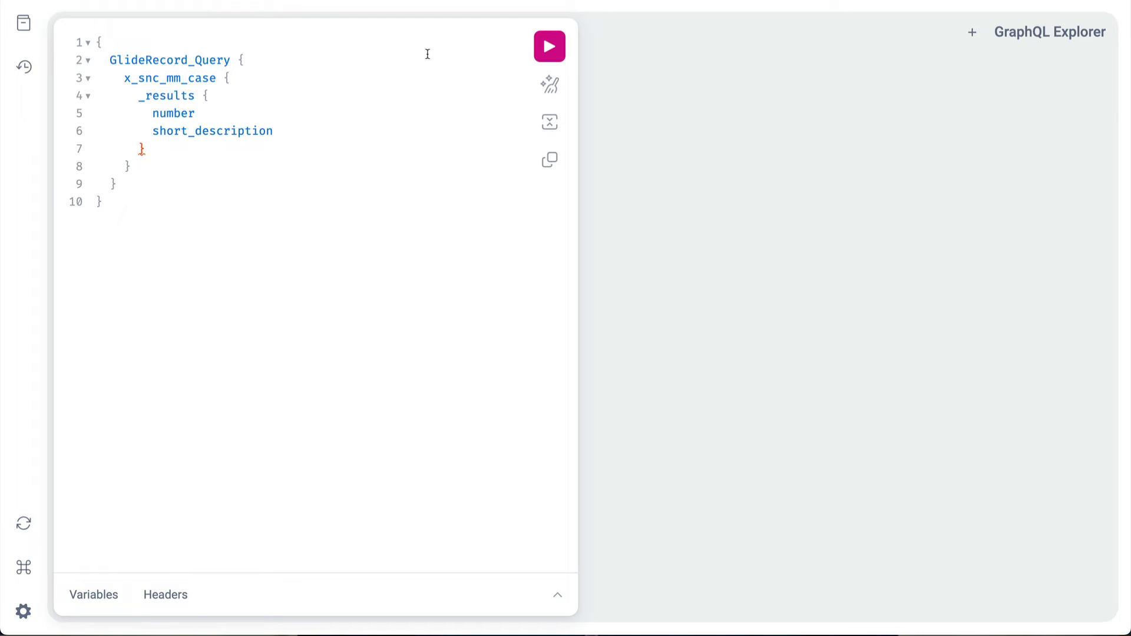
Step: Run the query, get SubselectionRequired errors, and add { value } to number and short_description
{"action": "left_click", "coordinate": [549, 46]}
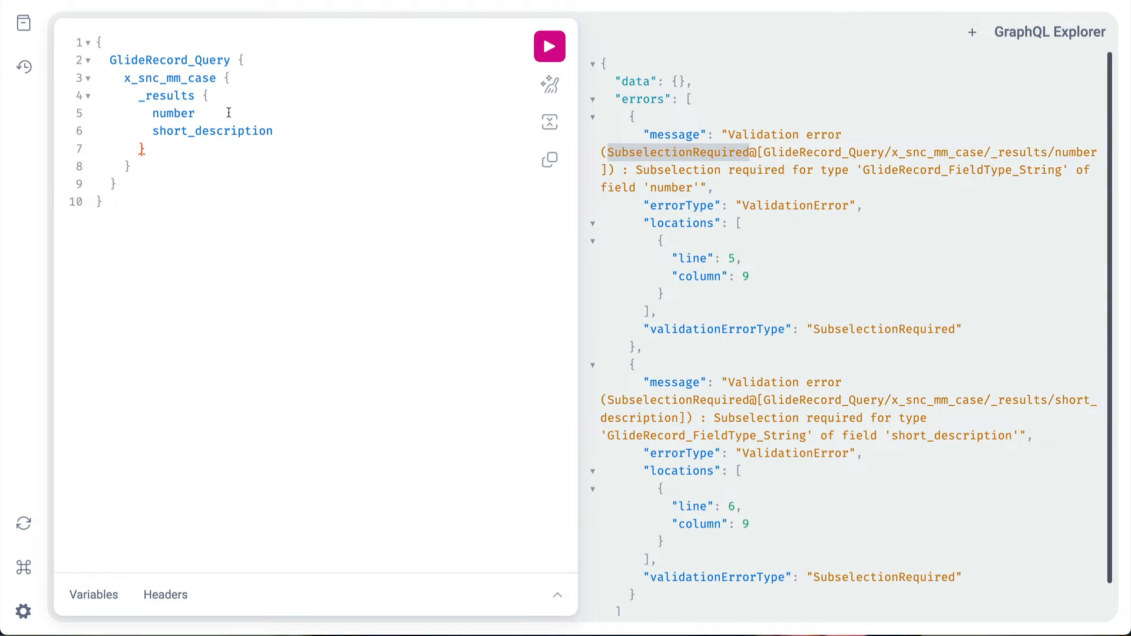
{"action": "left_click", "coordinate": [193, 114]}
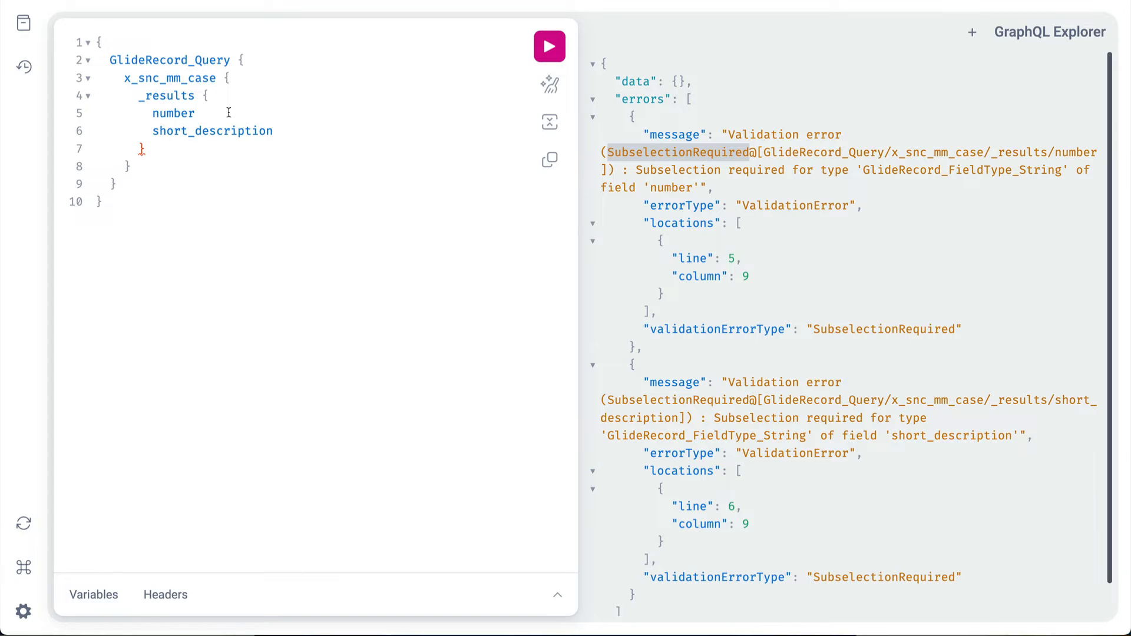
{"action": "type", "text": "{}"}
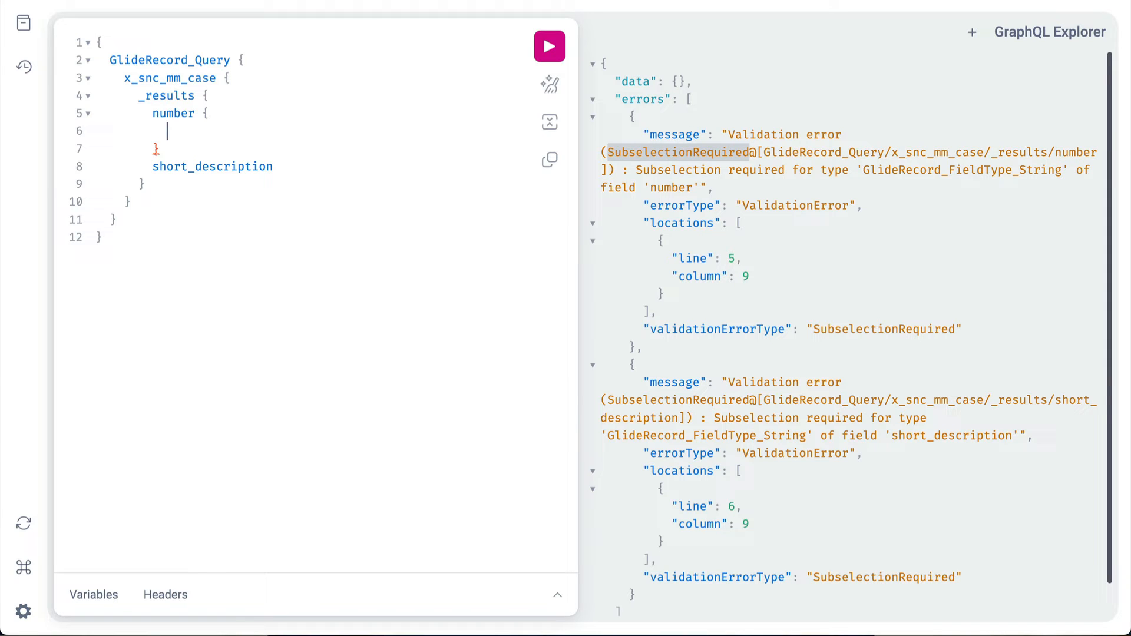
{"action": "type", "text": "value"}
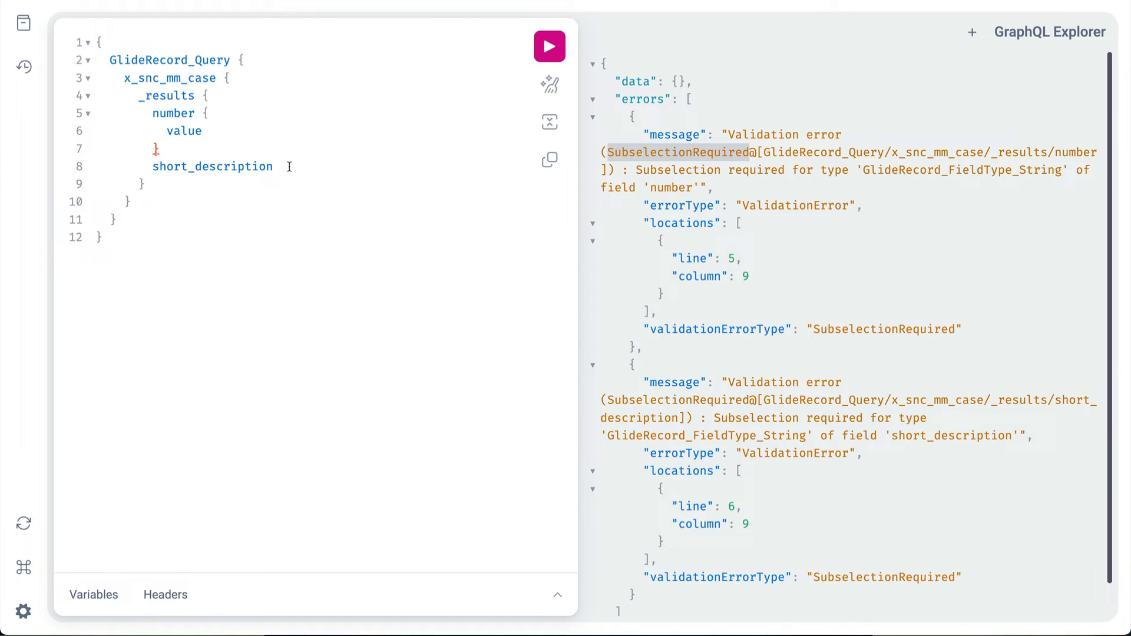
{"action": "type", "text": "{"}
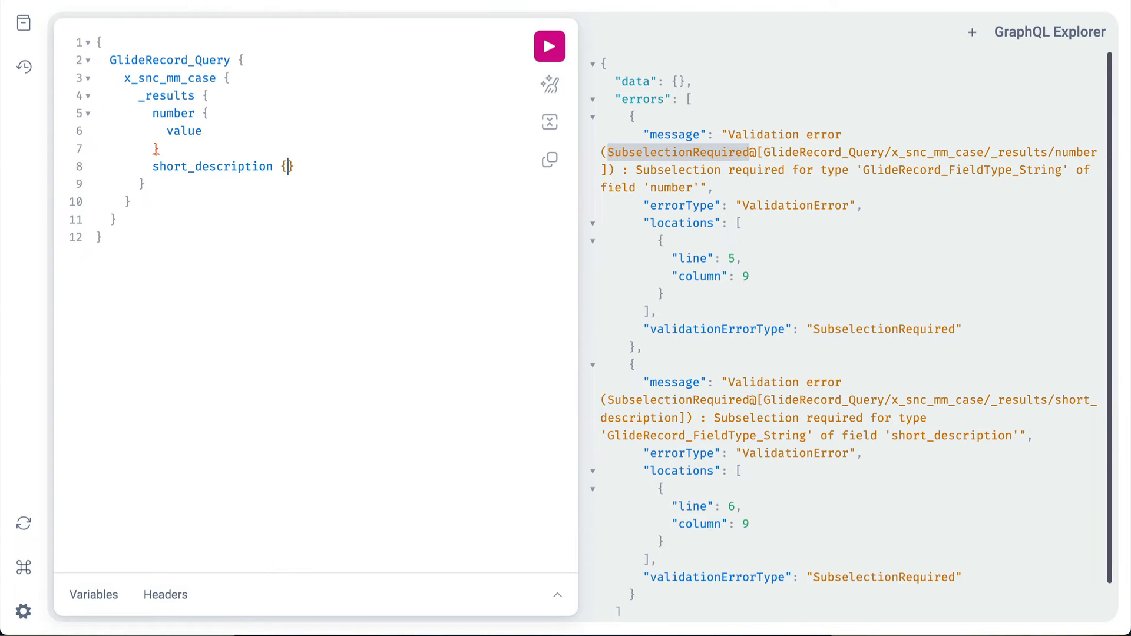
{"action": "type", "text": "value"}
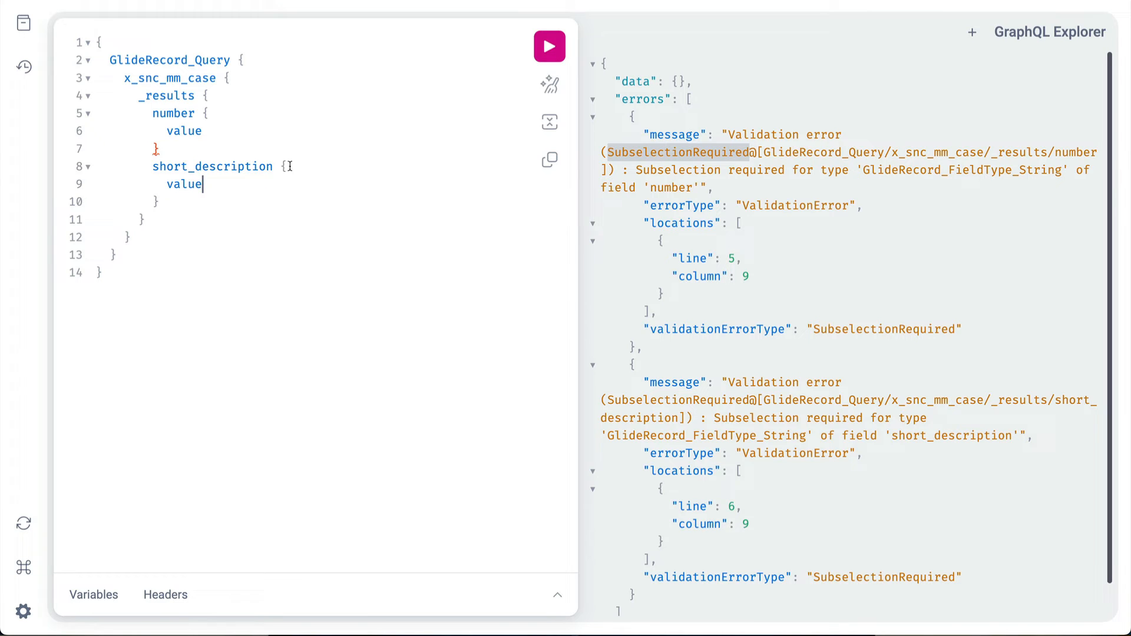
Step: Re-run the corrected query so case numbers and short descriptions return as data
{"action": "left_click", "coordinate": [549, 46]}
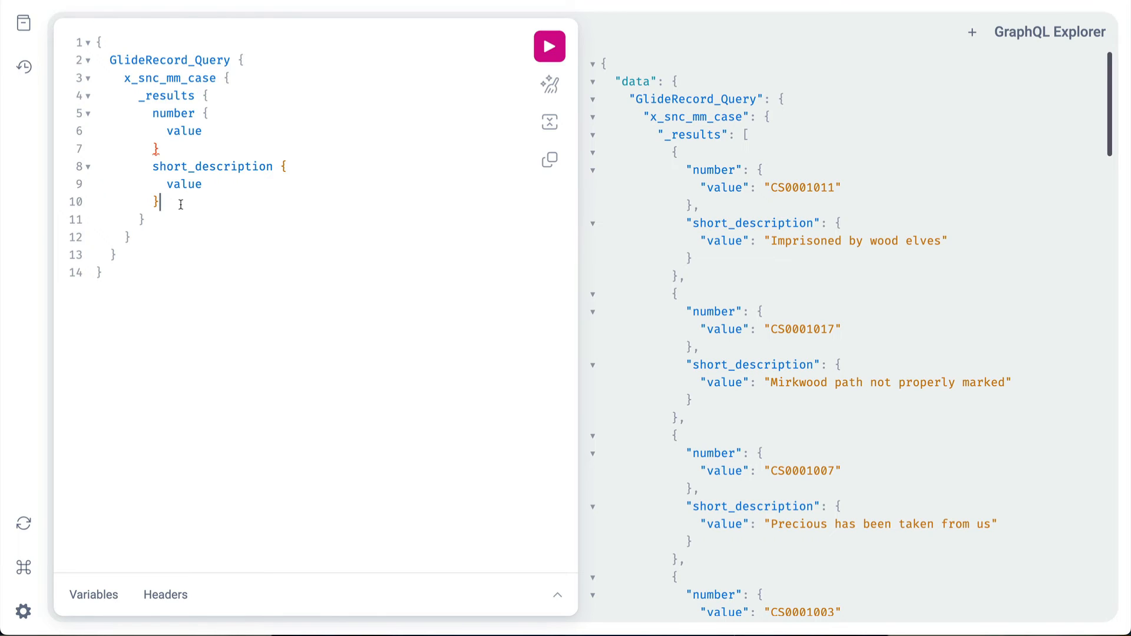
Step: Add customer { _reference { first_name { displayValue } last_name { displayValue } } } to _results and run it
{"action": "type", "text": "c"}
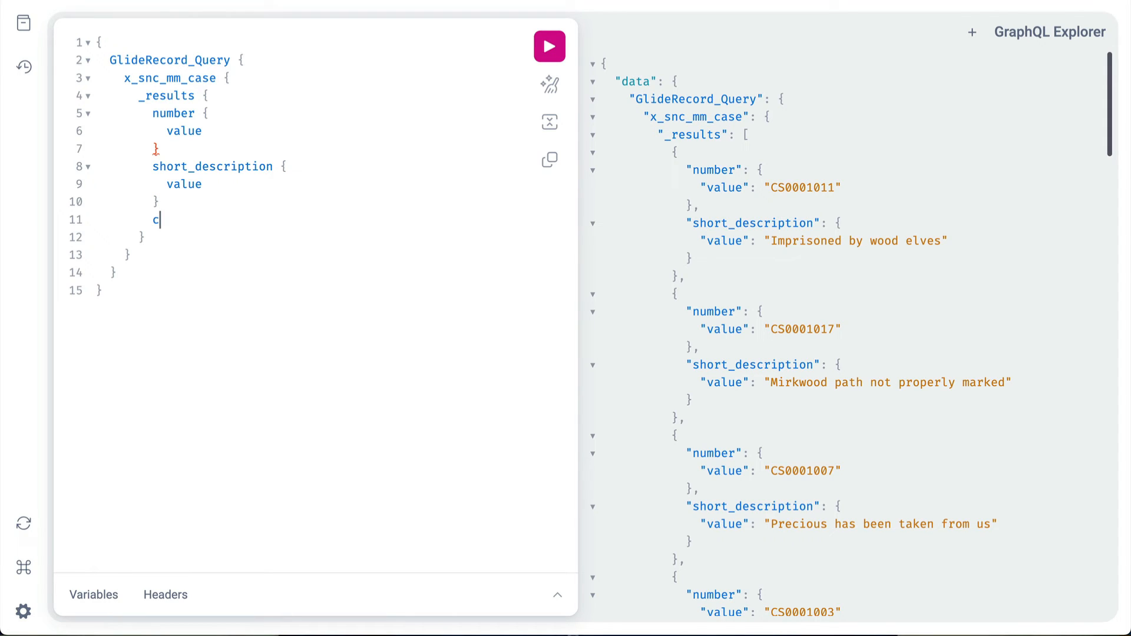
{"action": "type", "text": "ustomer {"}
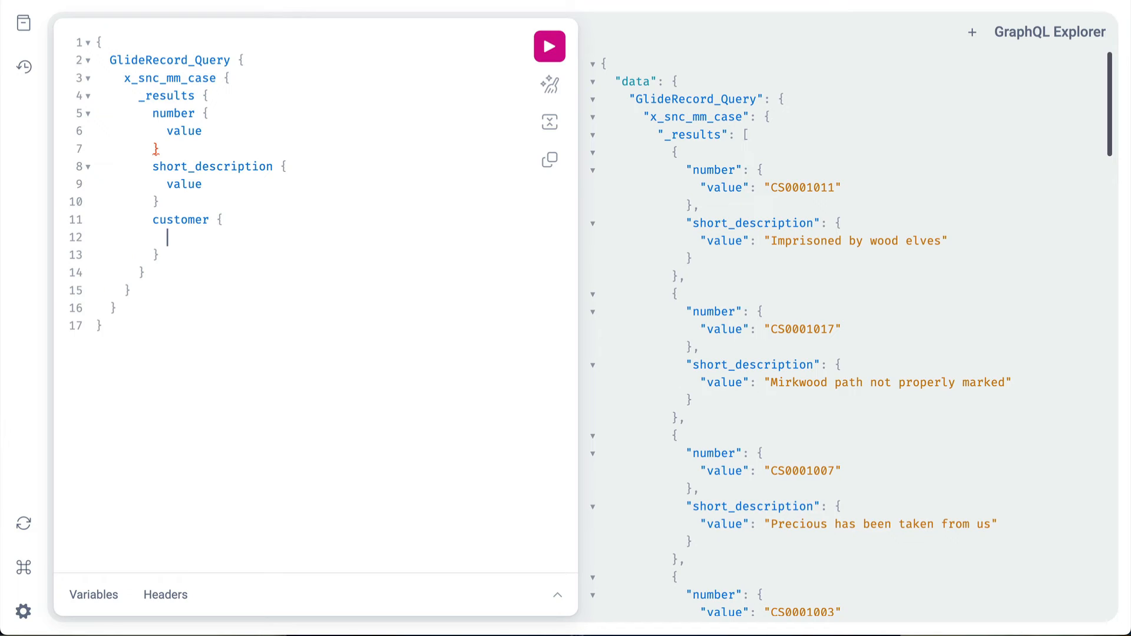
{"action": "type", "text": "_reference"}
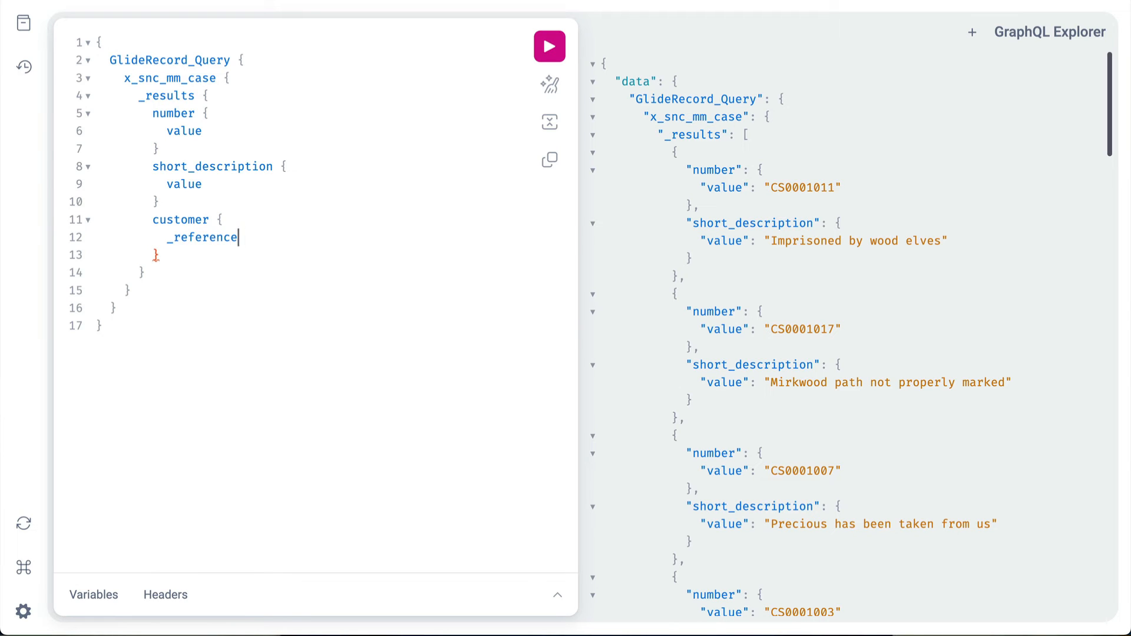
{"action": "type", "text": "{"}
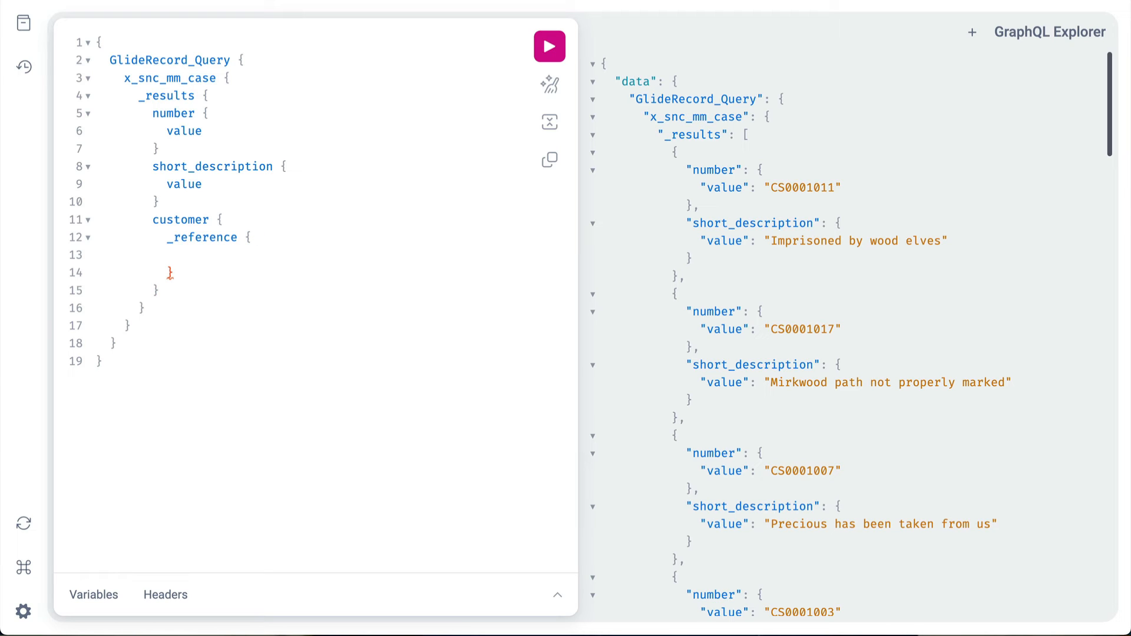
{"action": "type", "text": "first_name"}
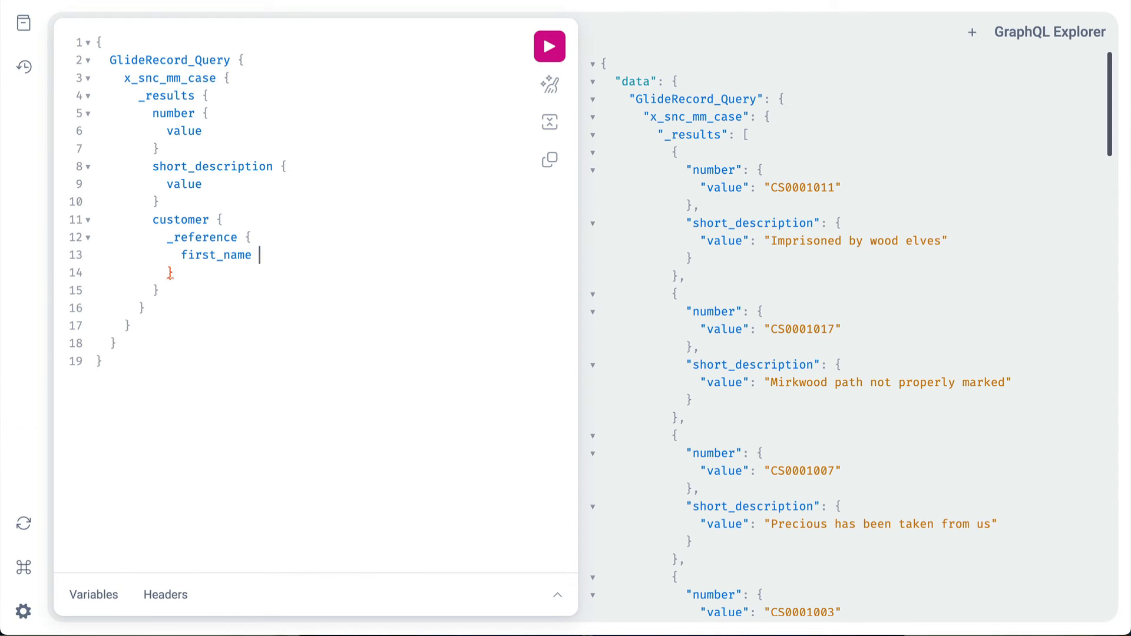
{"action": "type", "text": "{ displa"}
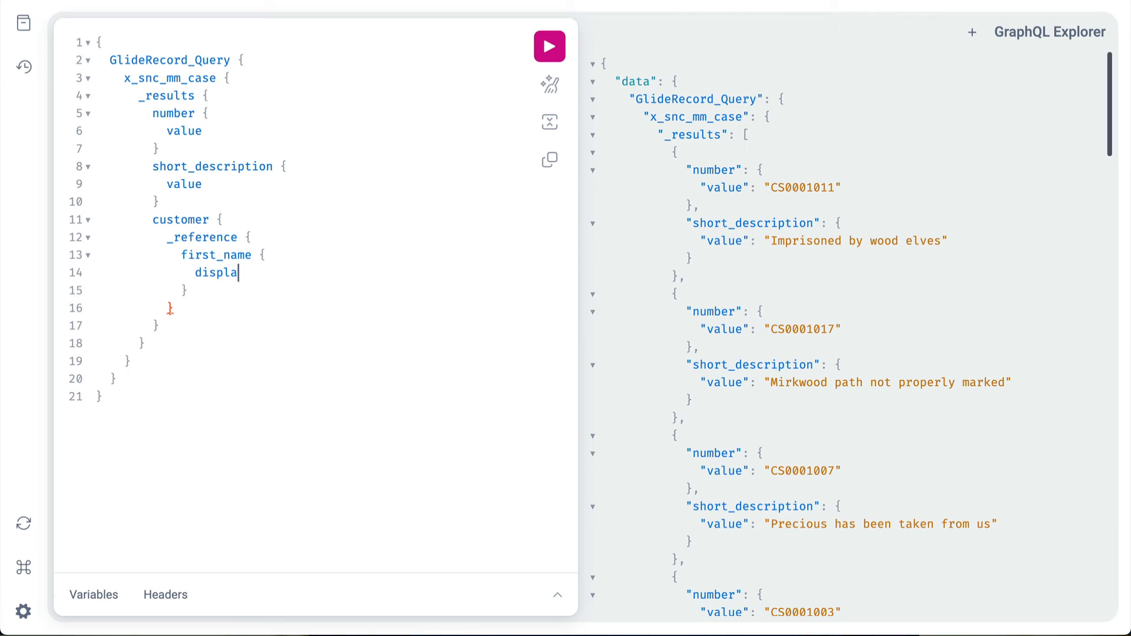
{"action": "type", "text": "yValue"}
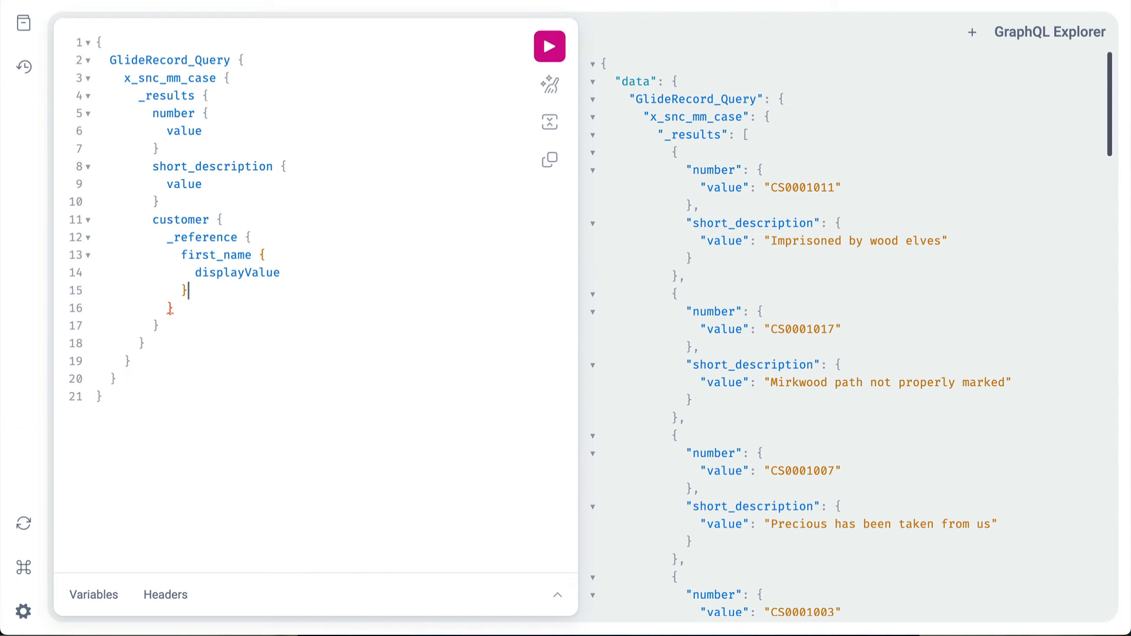
{"action": "type", "text": "last_name {"}
{"action": "type", "text": "d"}
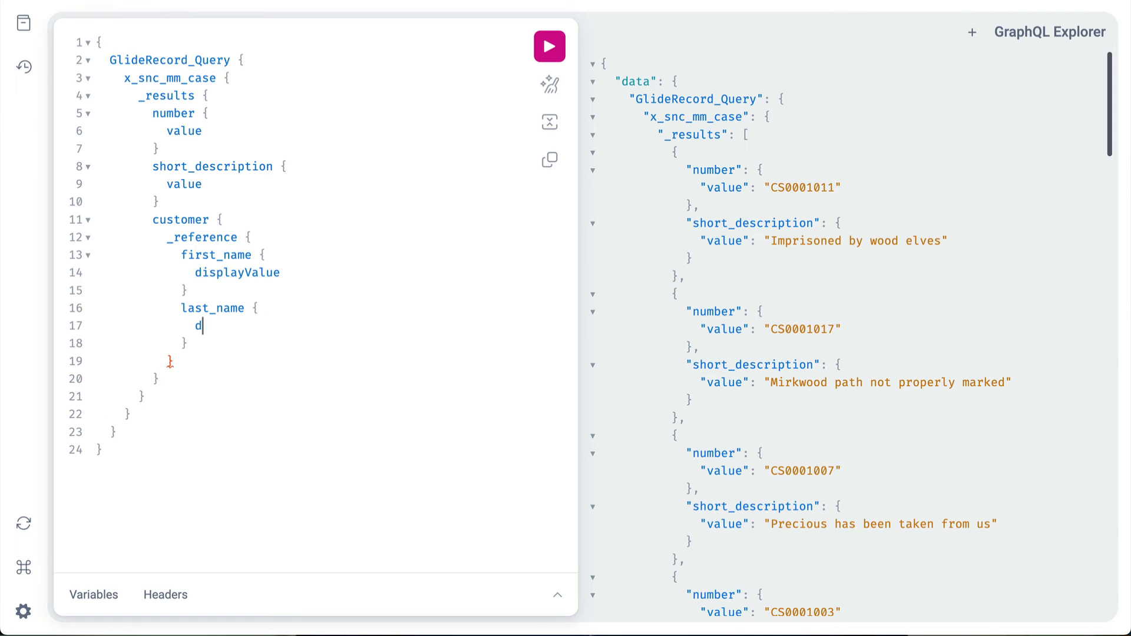
{"action": "type", "text": "isplay_Va"}
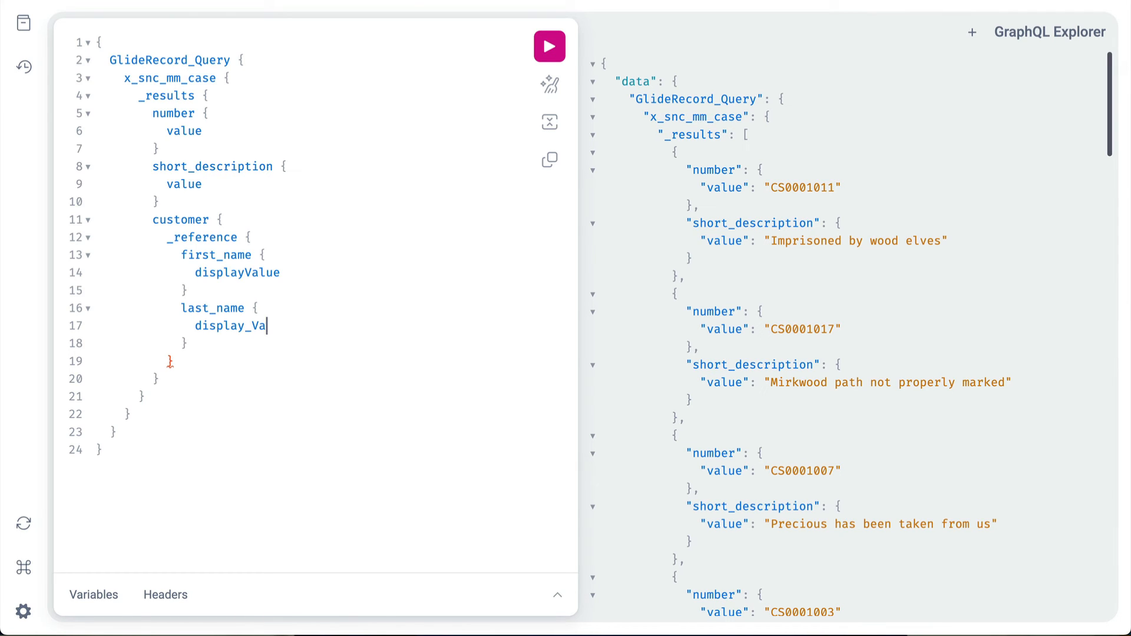
{"action": "type", "text": "lue"}
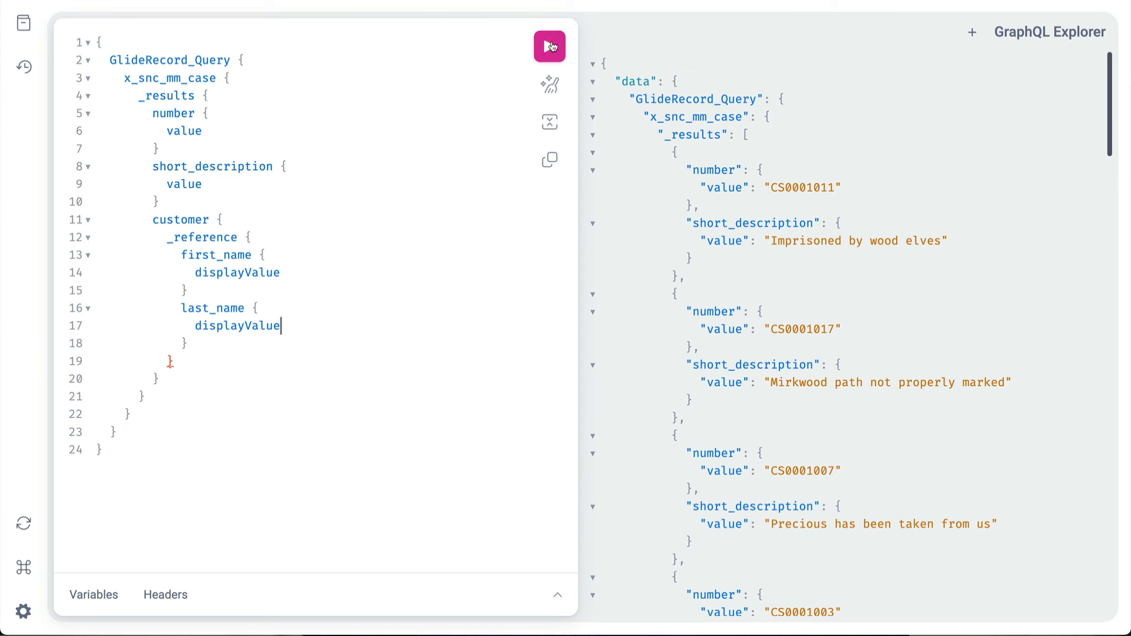
{"action": "left_click", "coordinate": [550, 46]}
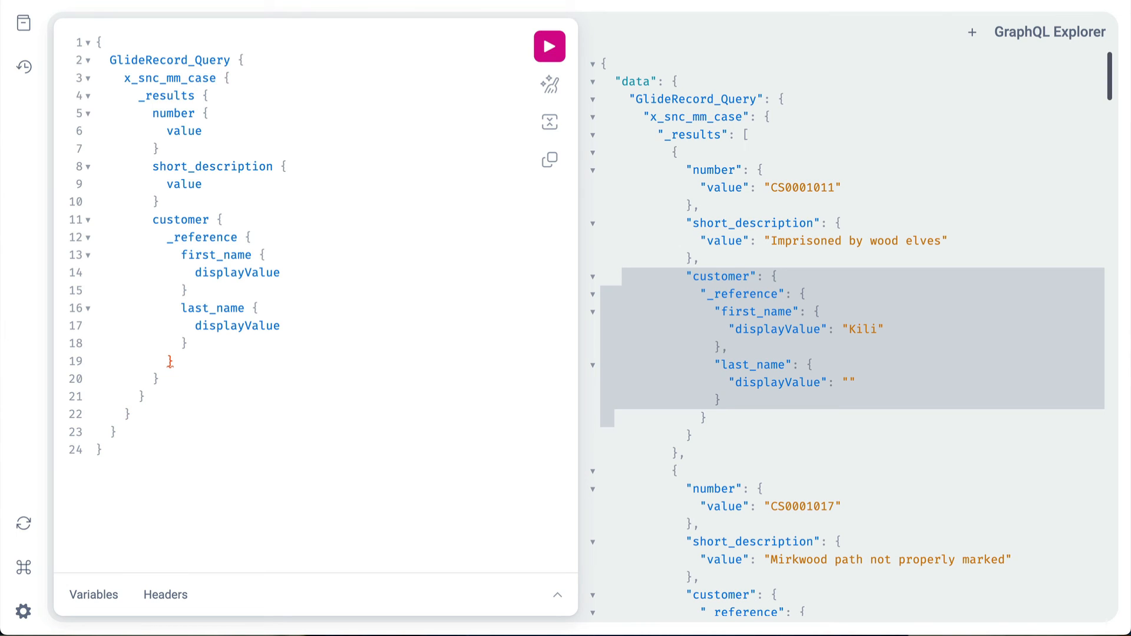
Step: Begin a queryConditions:"active=true^pr" encoded-query argument on x_snc_mm_case
{"action": "type", "text": "(queryC"}
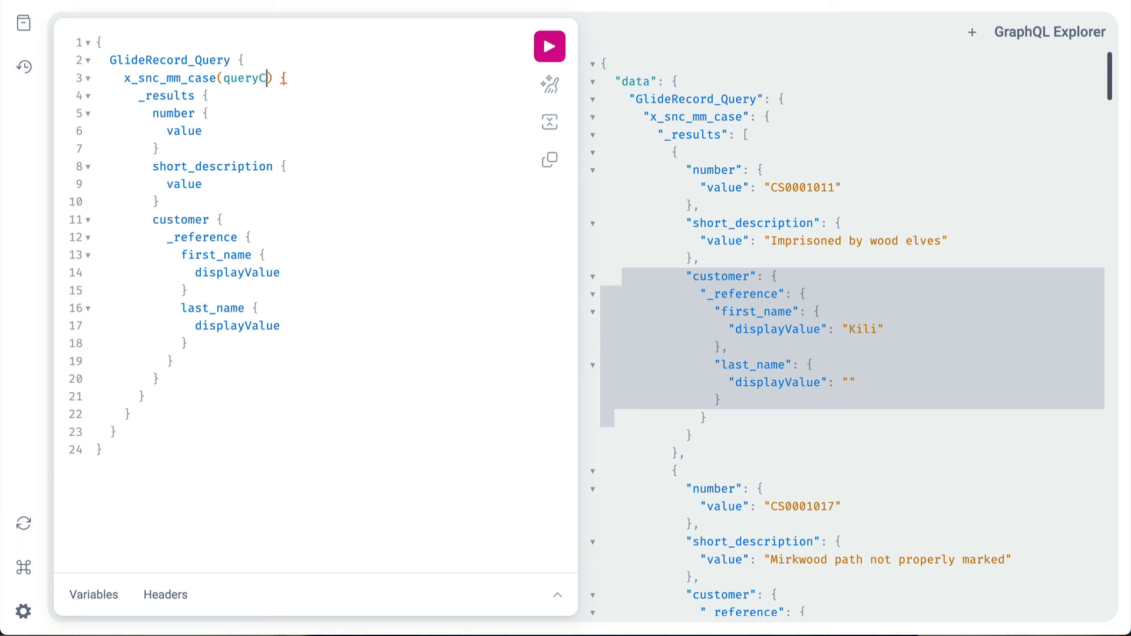
{"action": "type", "text": "onditions"}
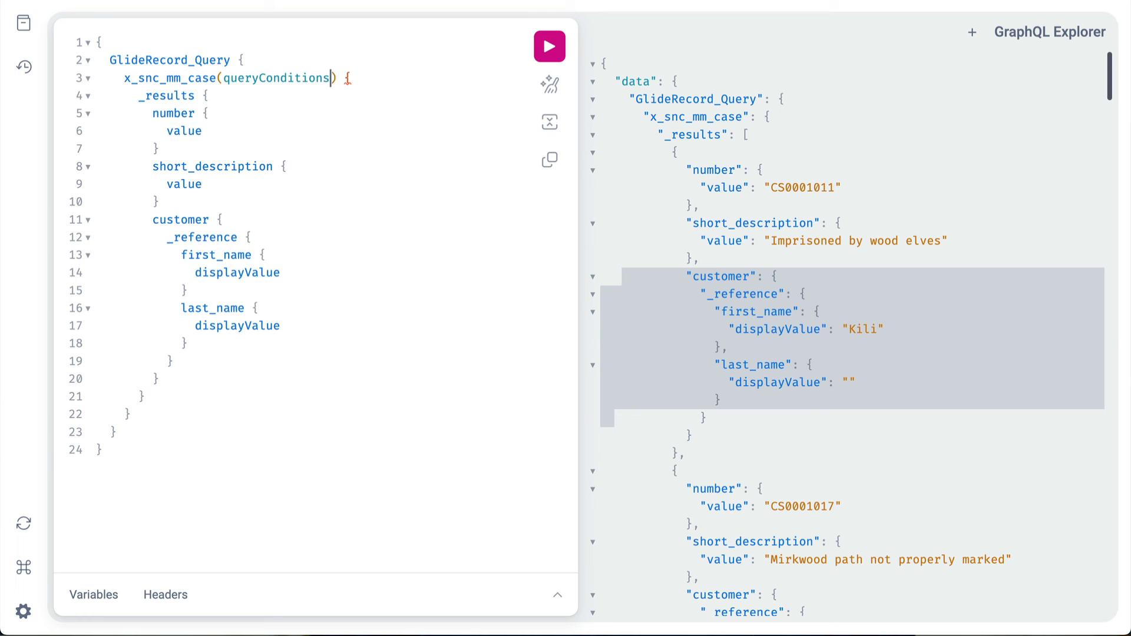
{"action": "type", "text": ":\"active\""}
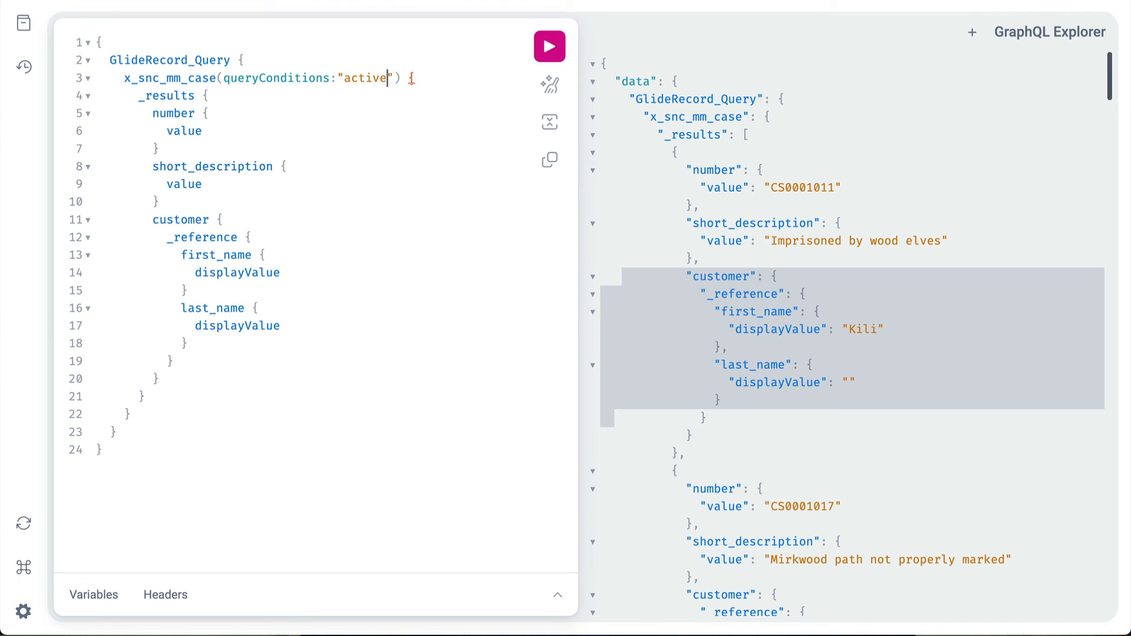
{"action": "type", "text": "=true^pr"}
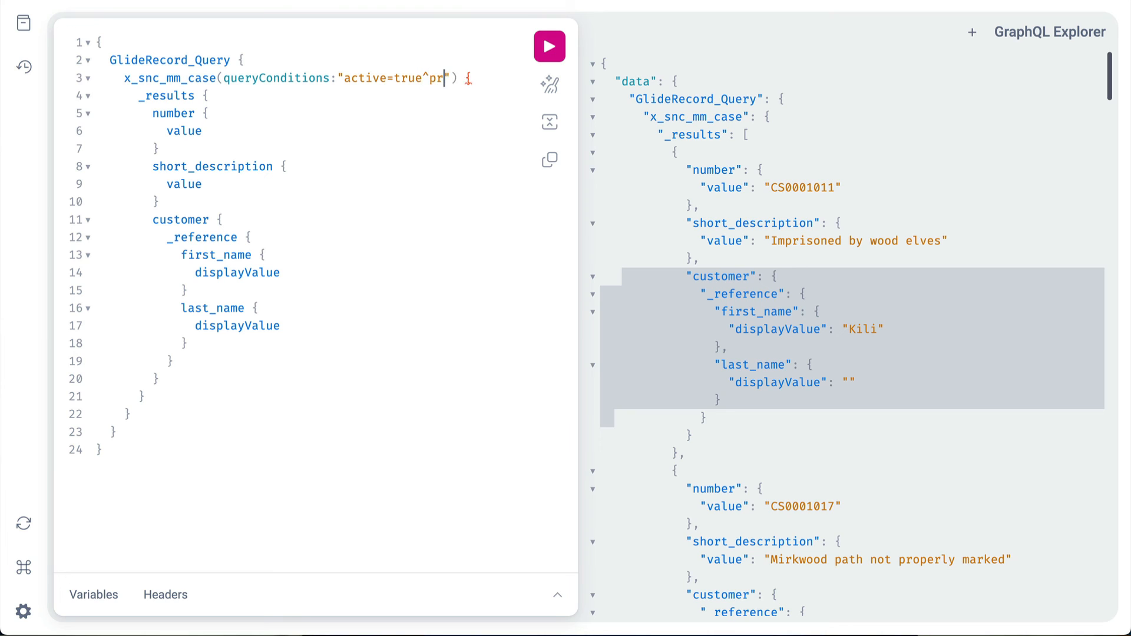